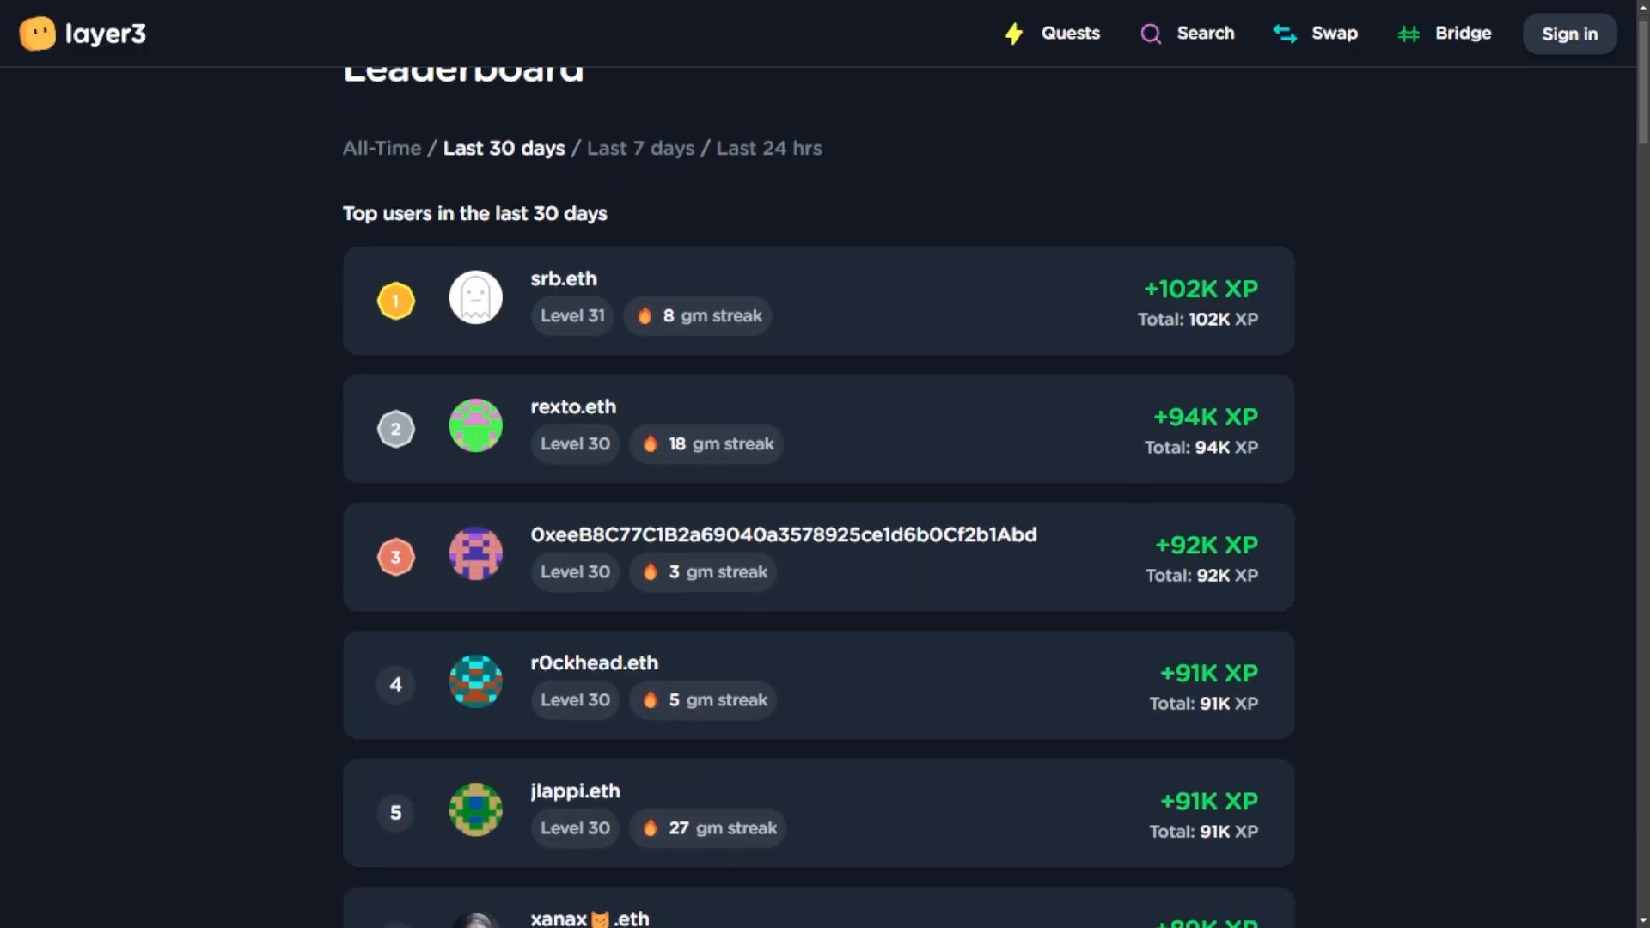
Scroll the leaderboard, start Connect Wallet, and reach the swap token list showing MATIC, USDC, WBTC.
scroll(down, 3)
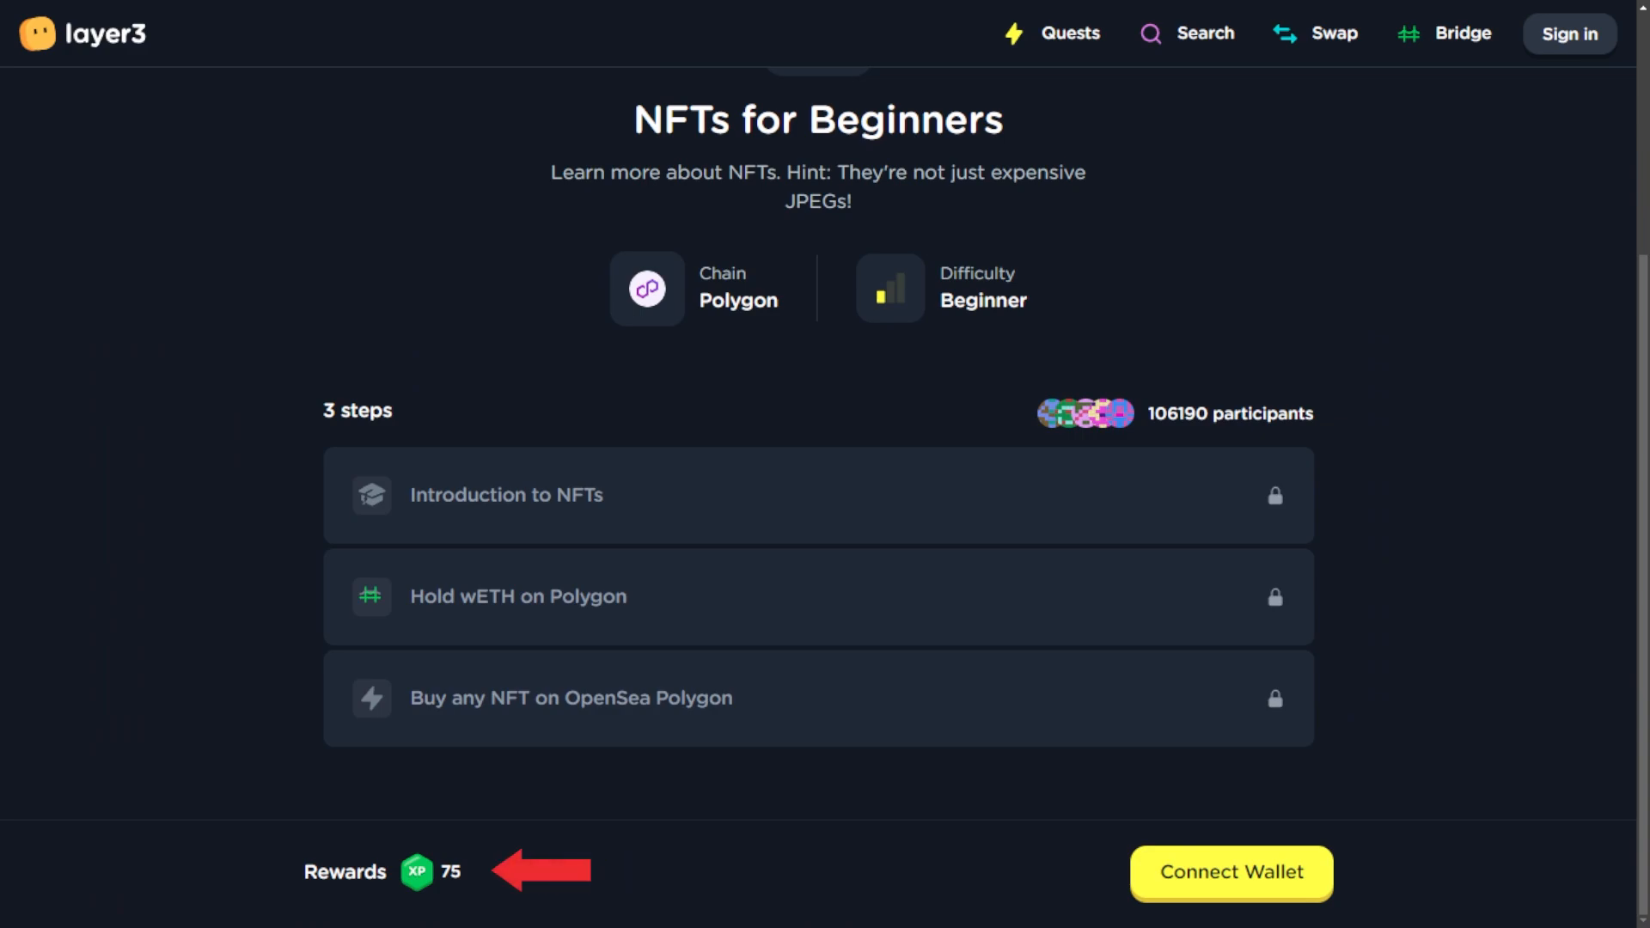
click(1231, 873)
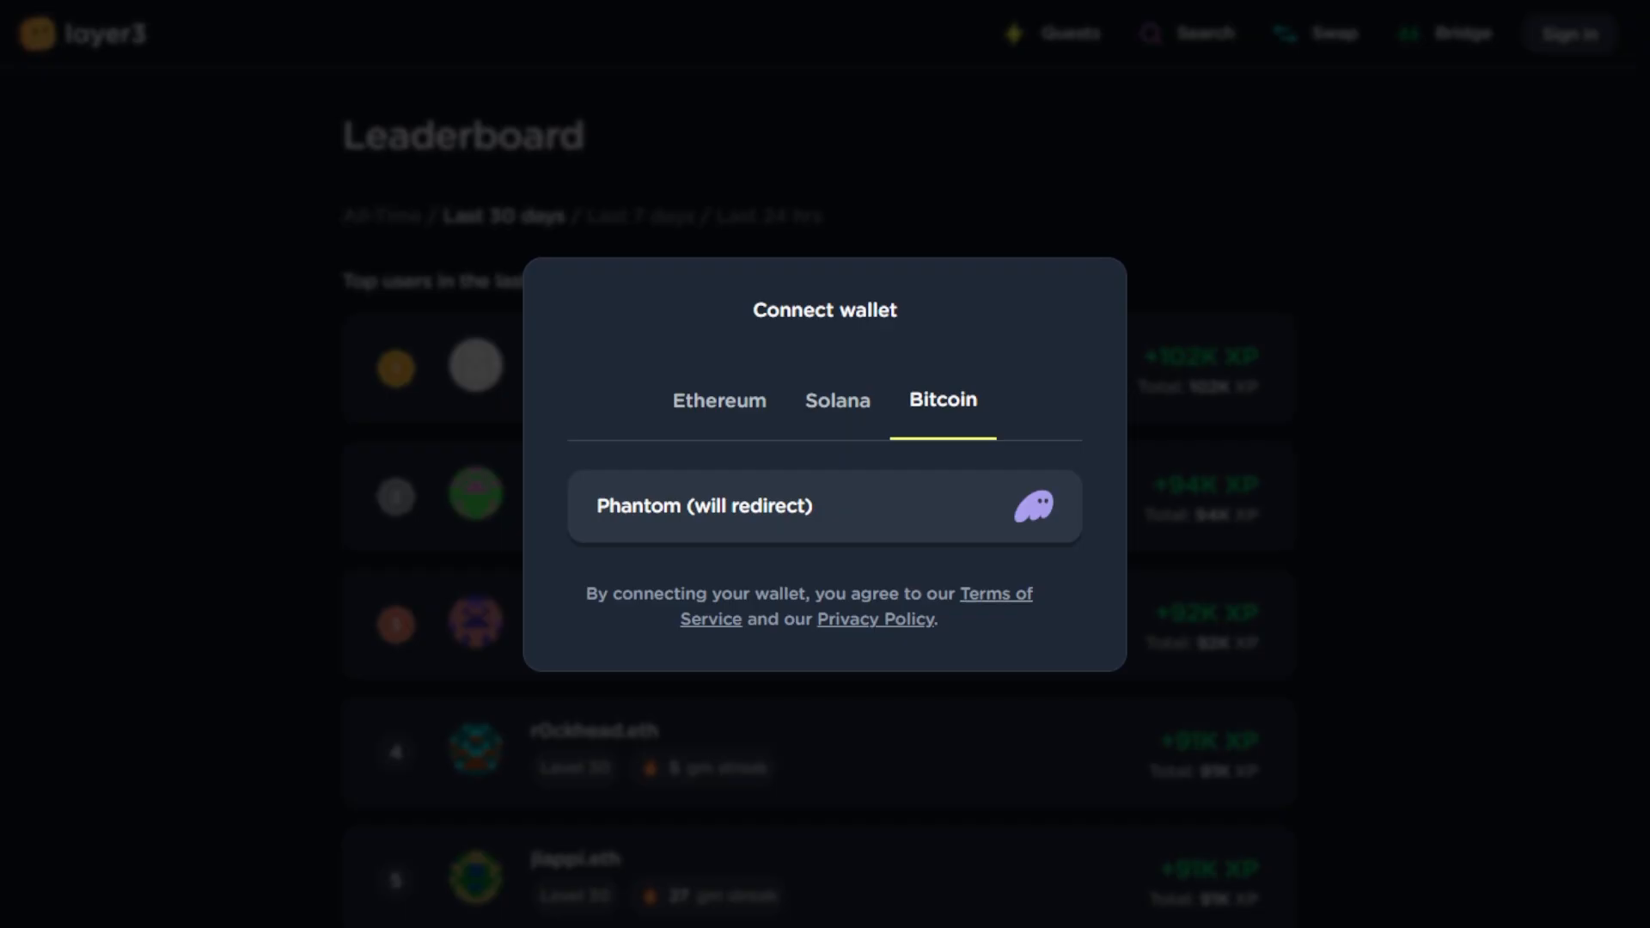
click(836, 401)
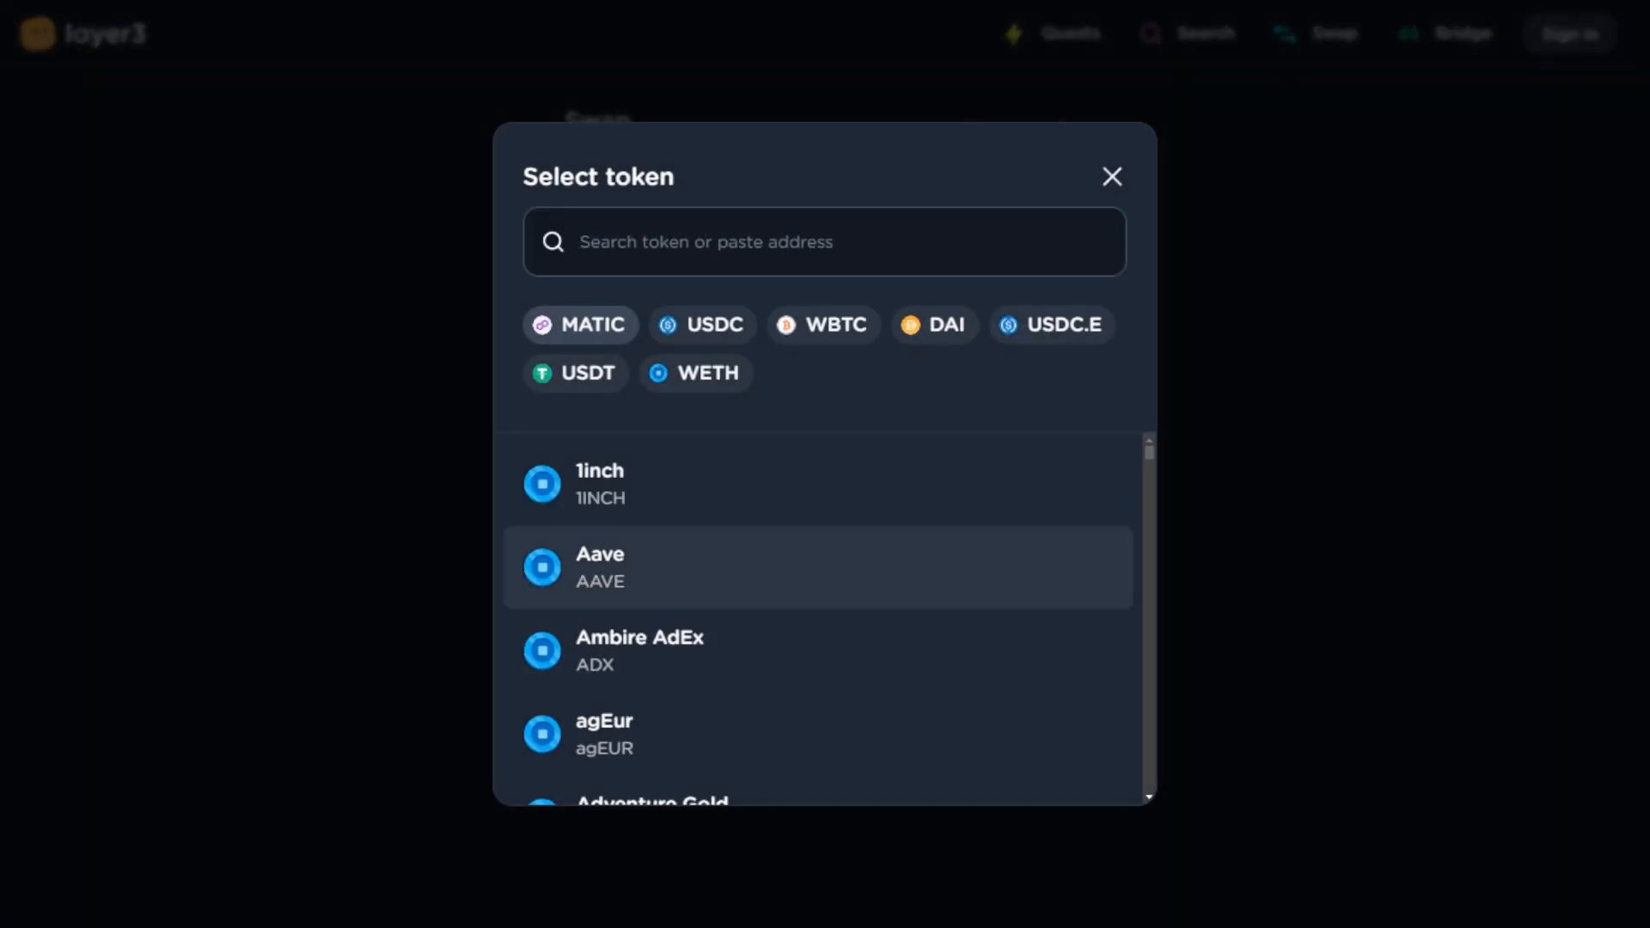
Enter an amount of 50, flip to BNB→USDC on the BSC chain, and reach the slippage settings.
scroll(down, 3)
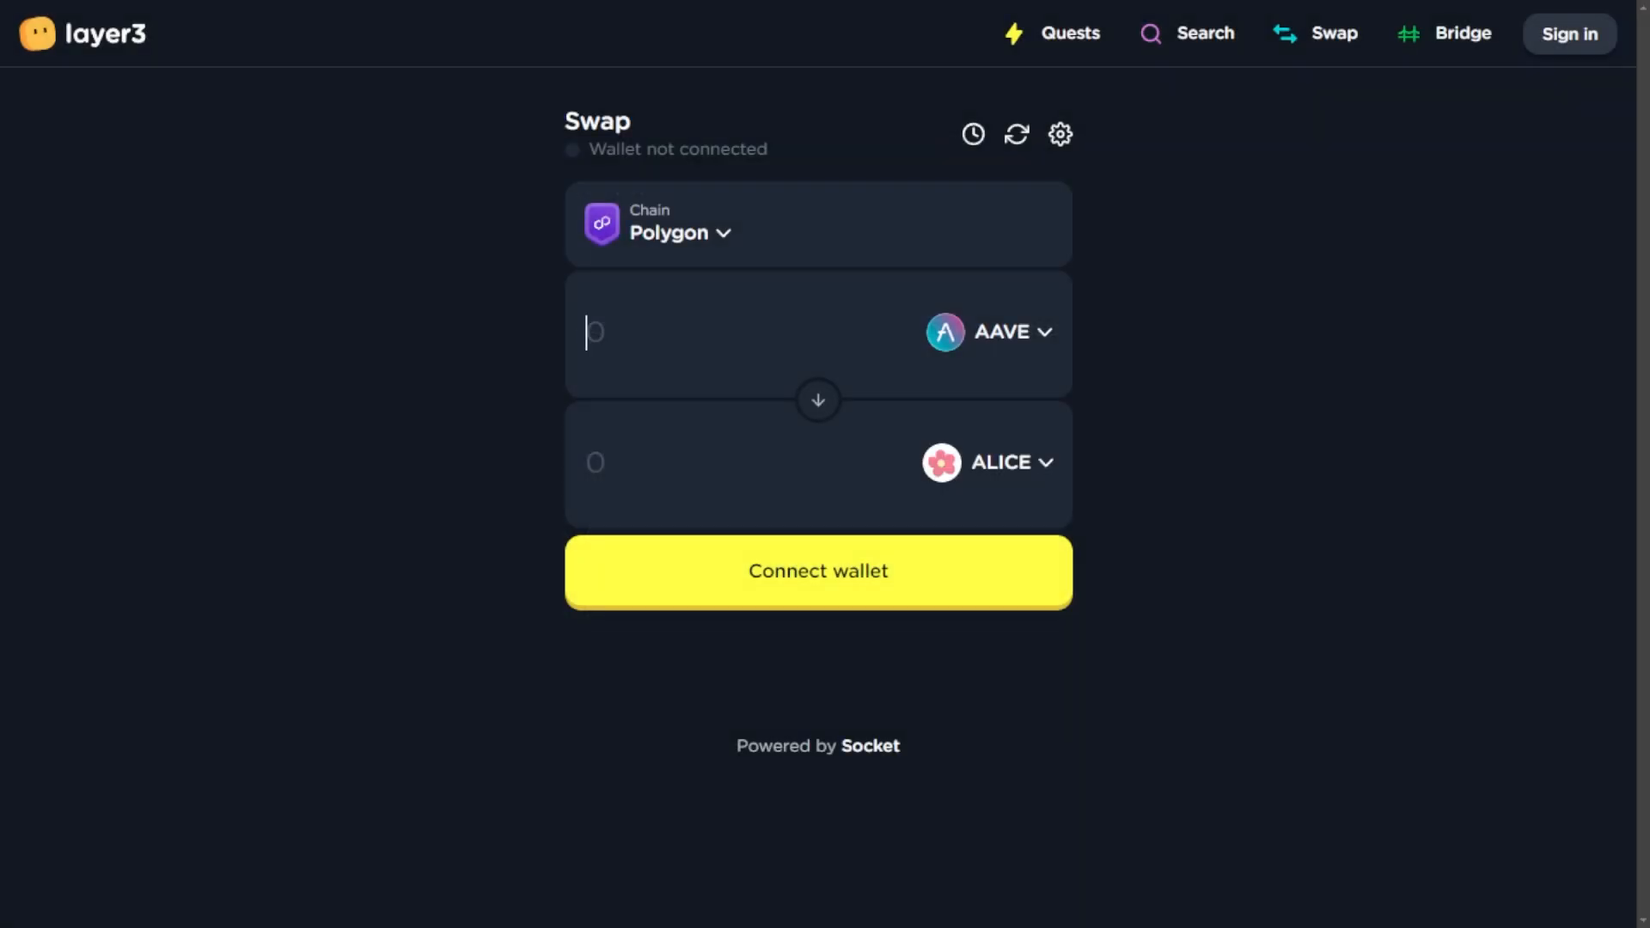
text(50)
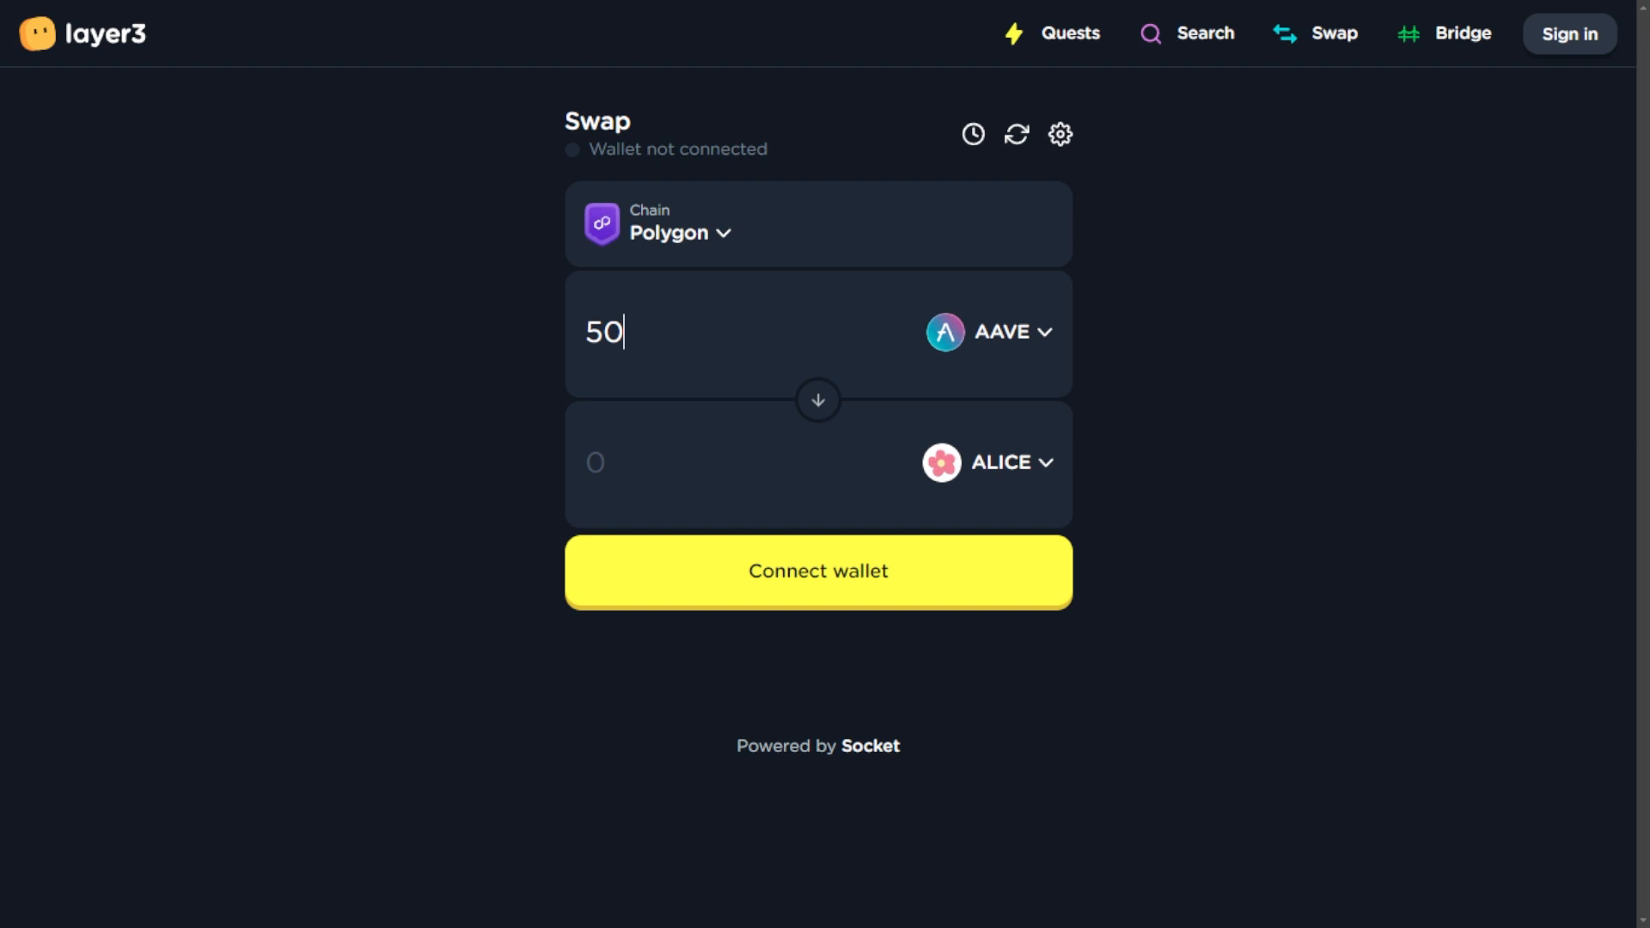
click(818, 399)
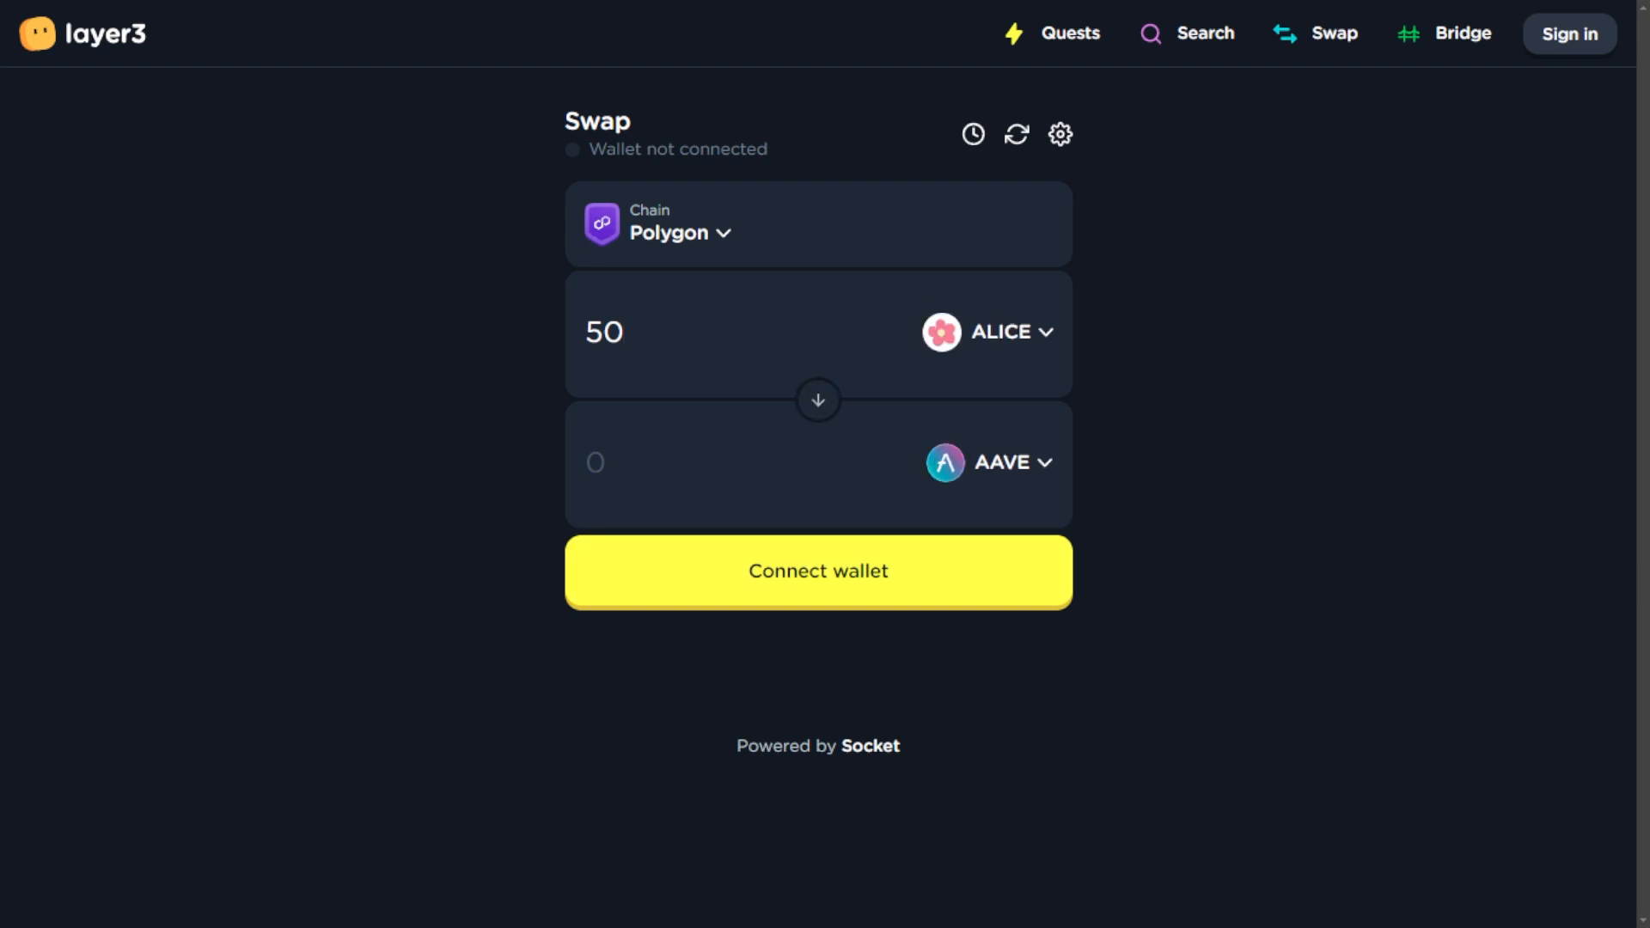
click(818, 398)
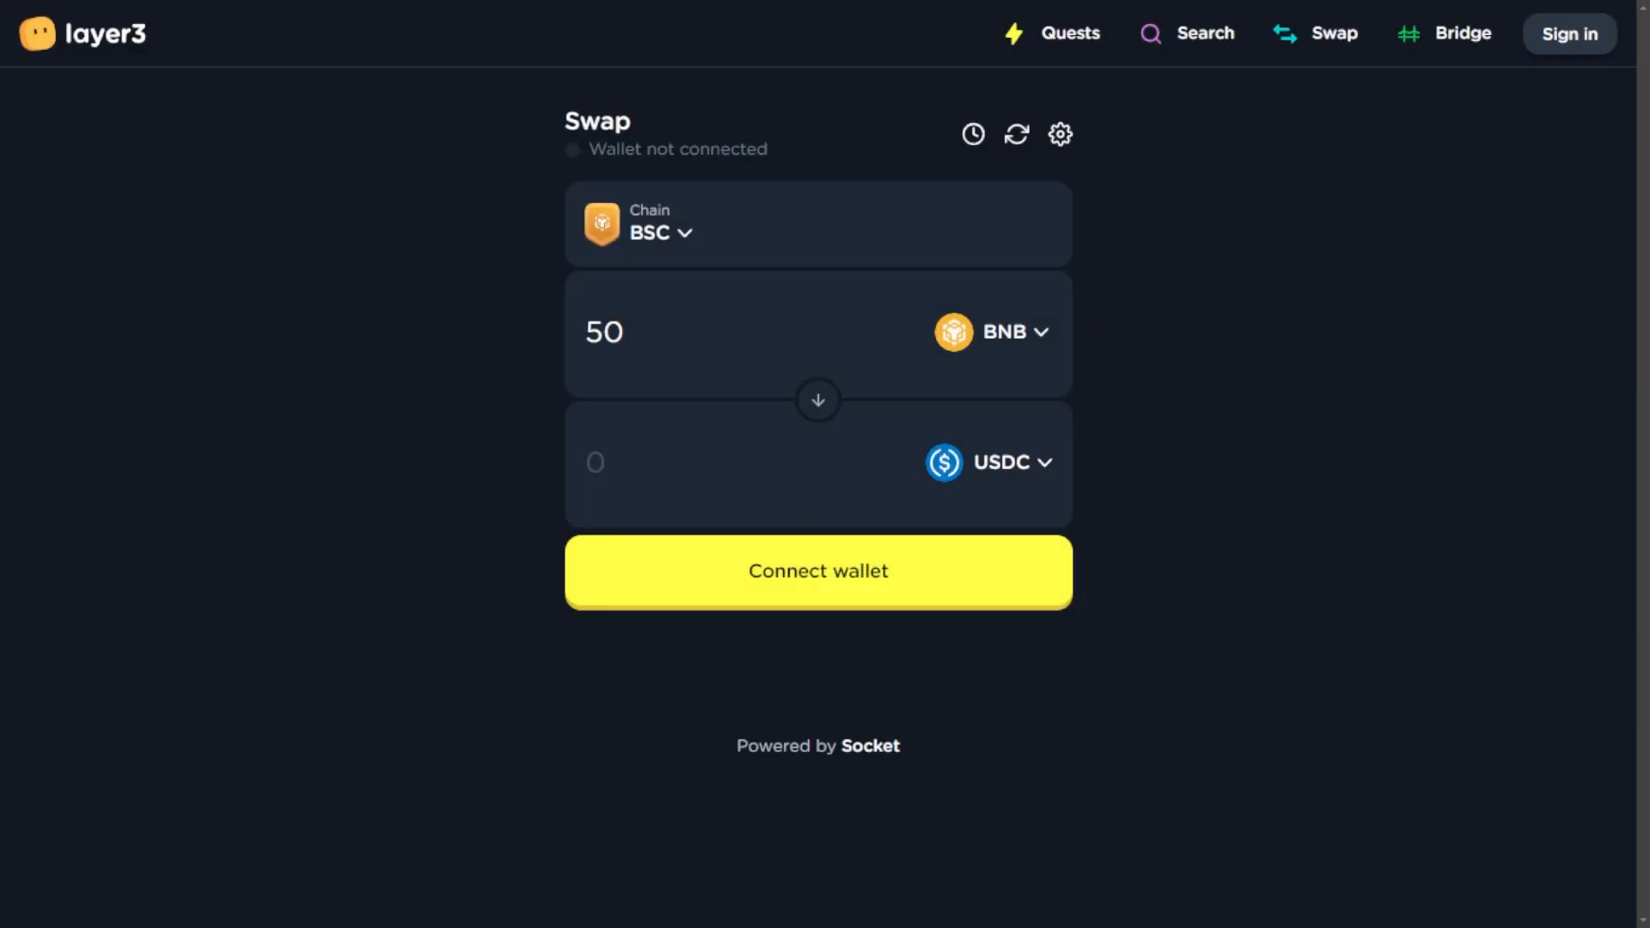
click(1060, 134)
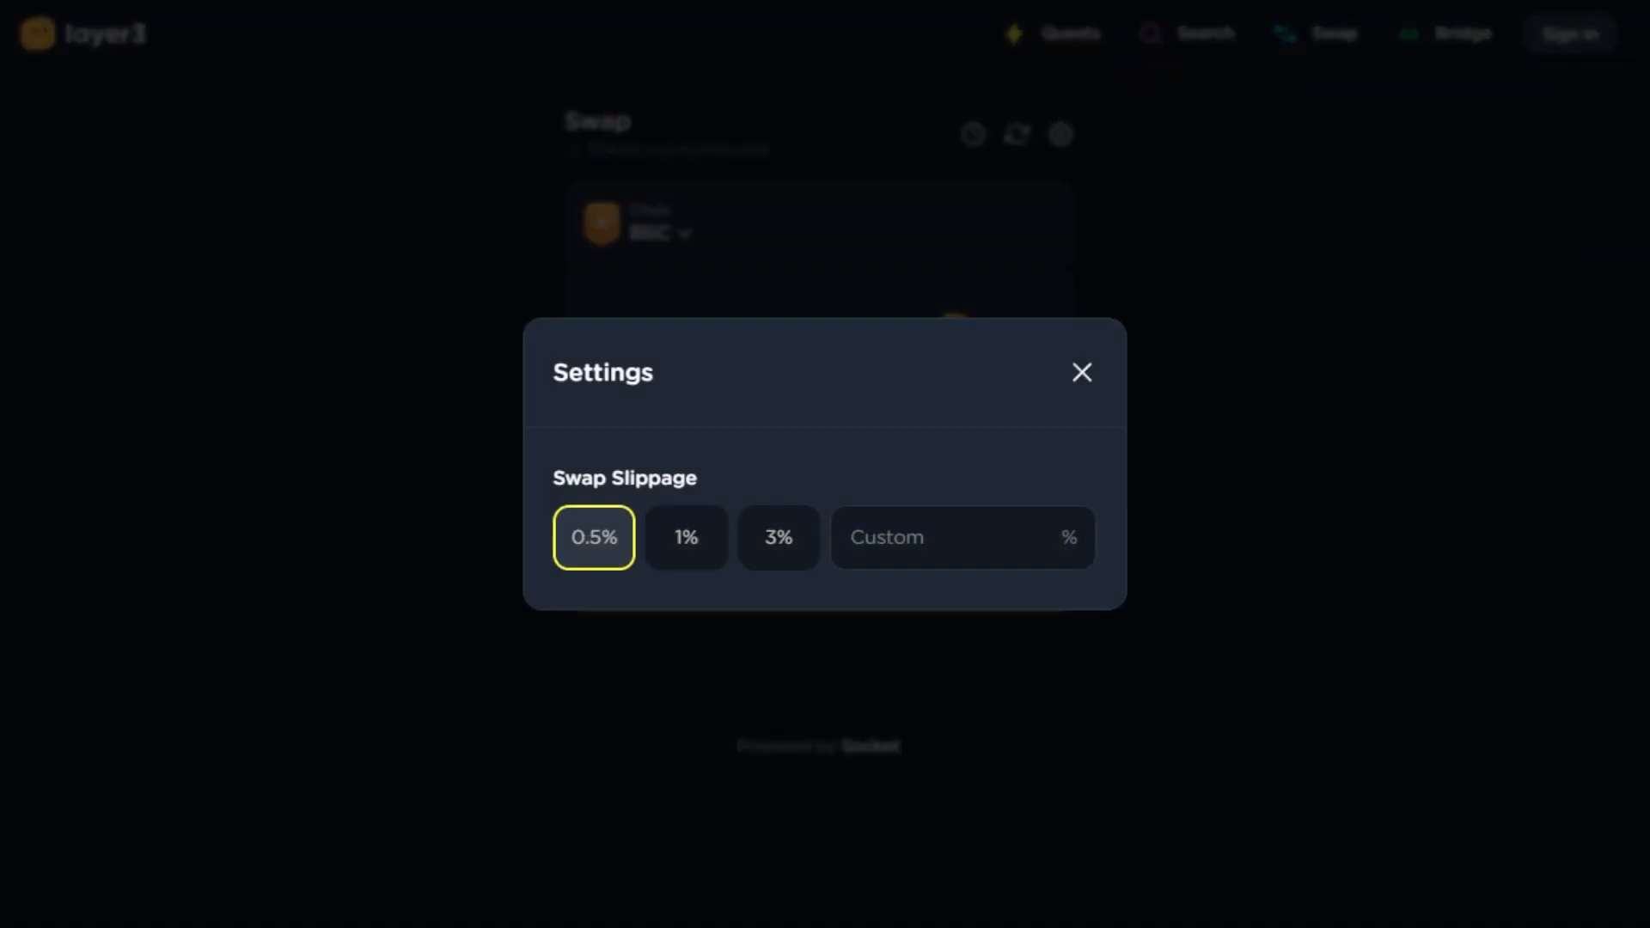
Choose 1% swap slippage, dismiss Settings, and bring up the Select token list (ETH, USDC, WBTC).
click(686, 536)
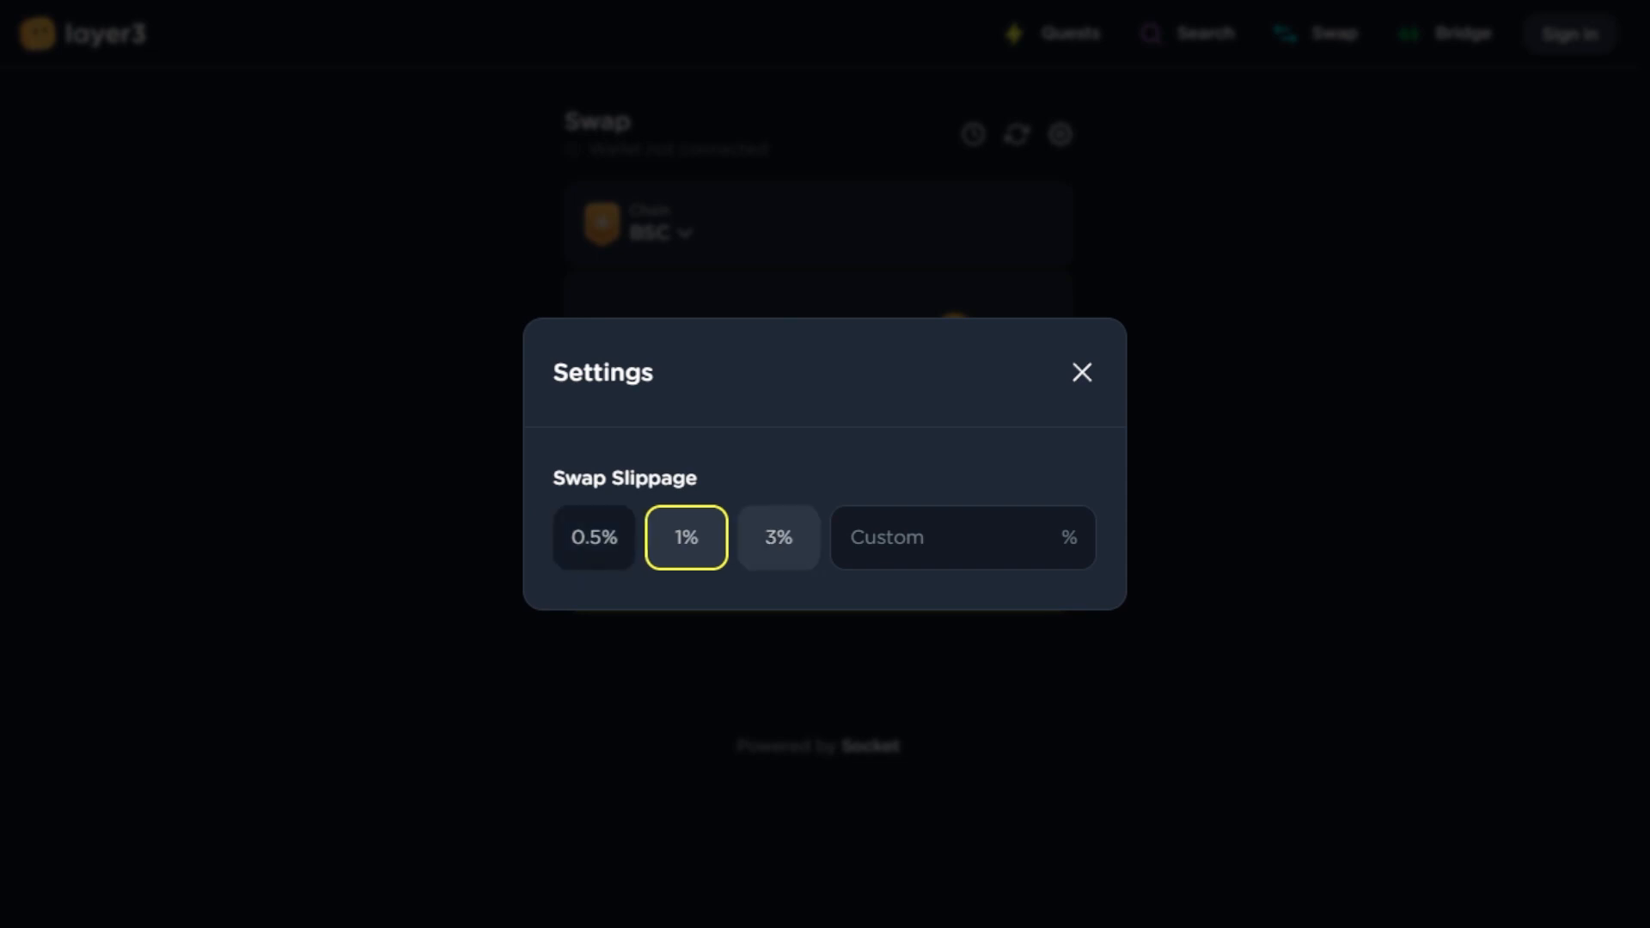
click(1081, 371)
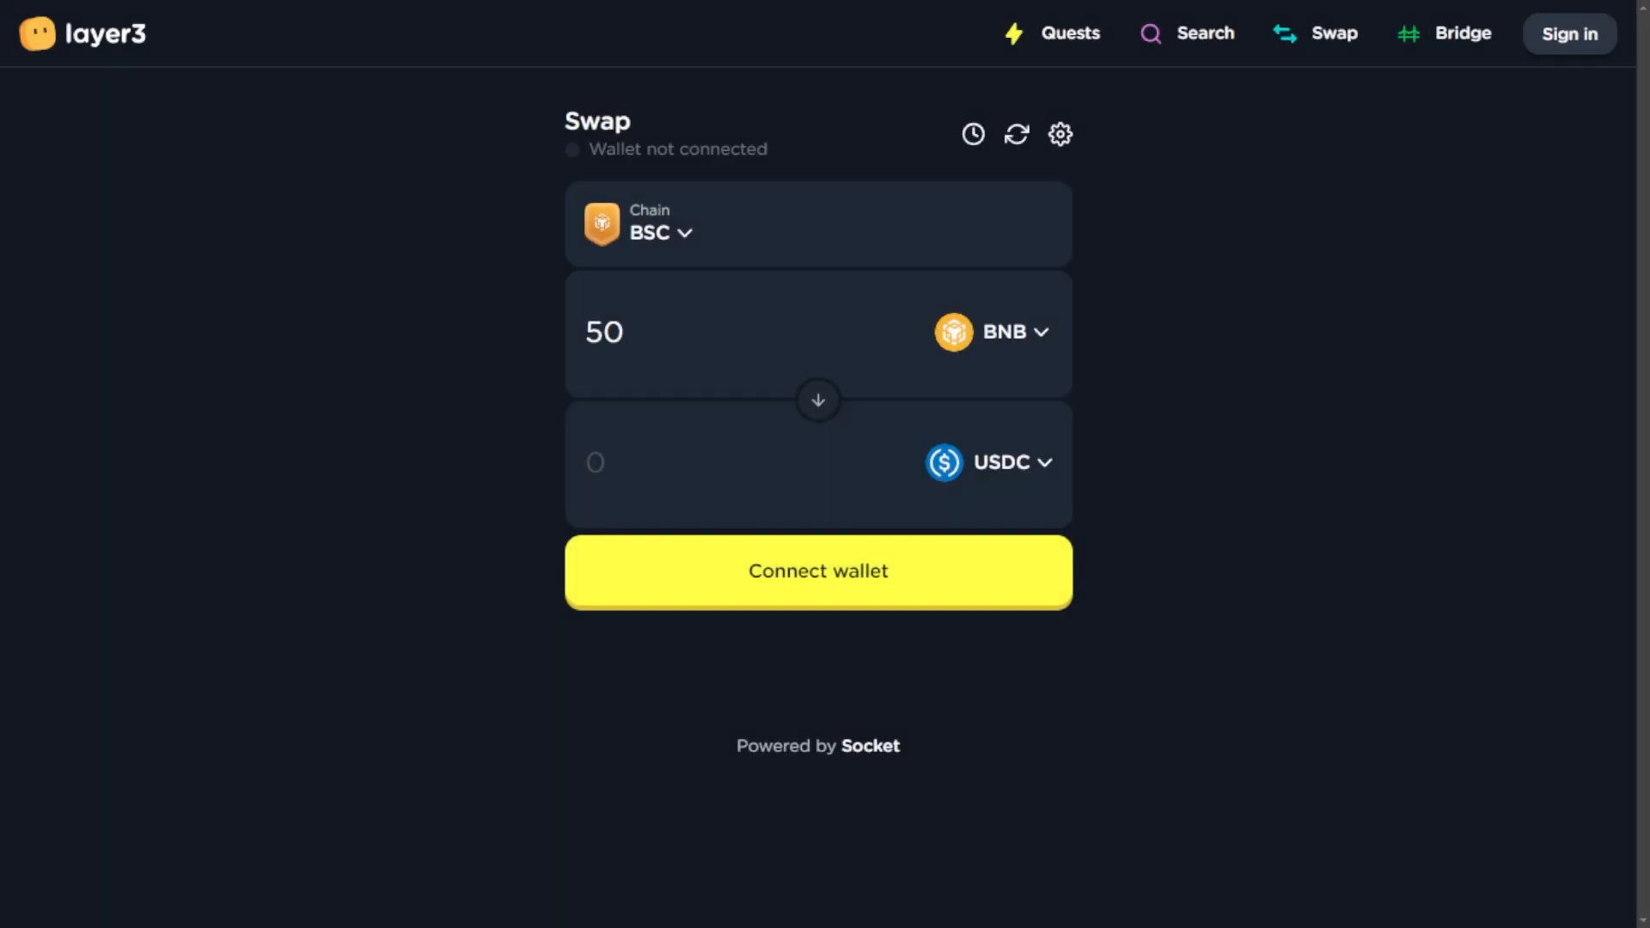
click(1460, 33)
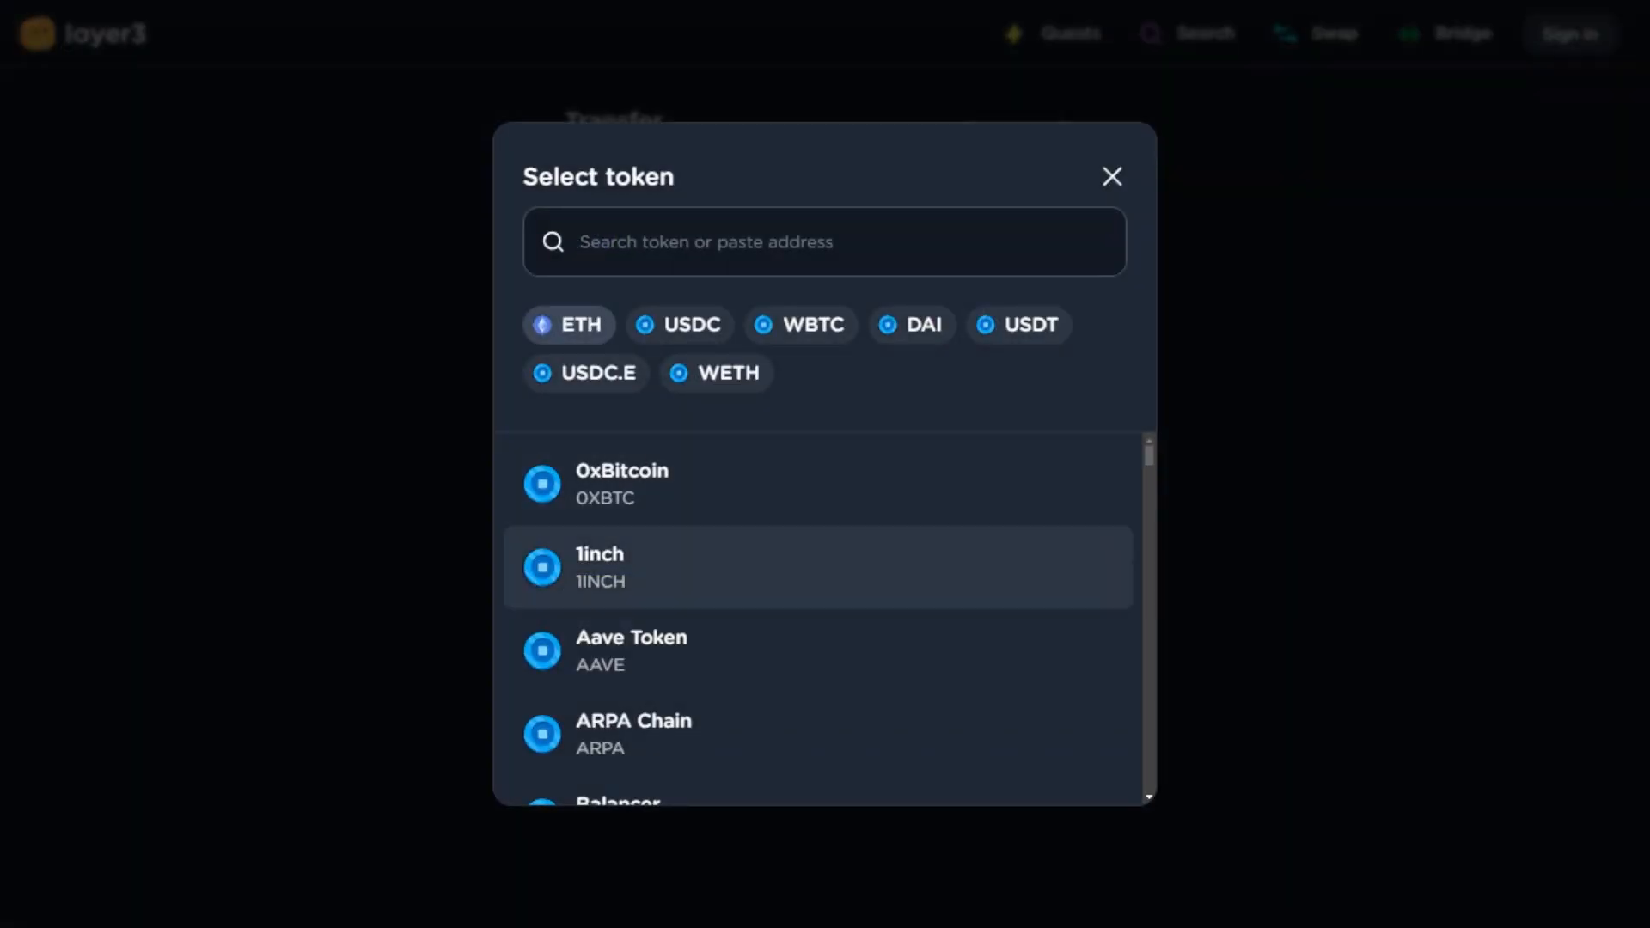
scroll(down, 3)
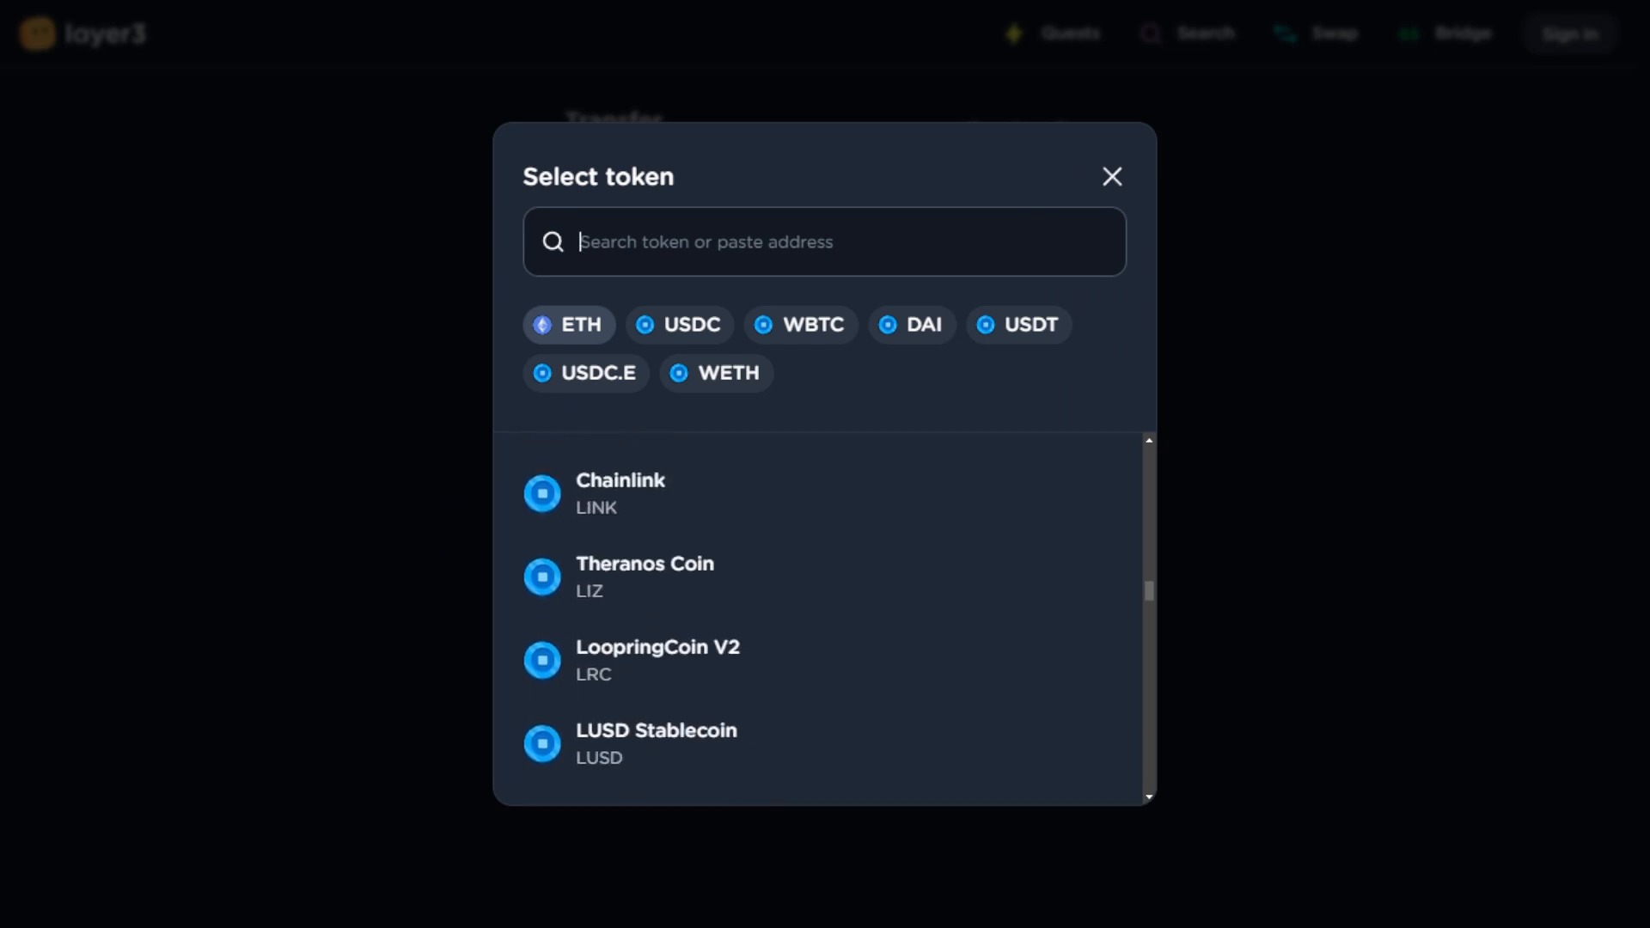
scroll(down, 3)
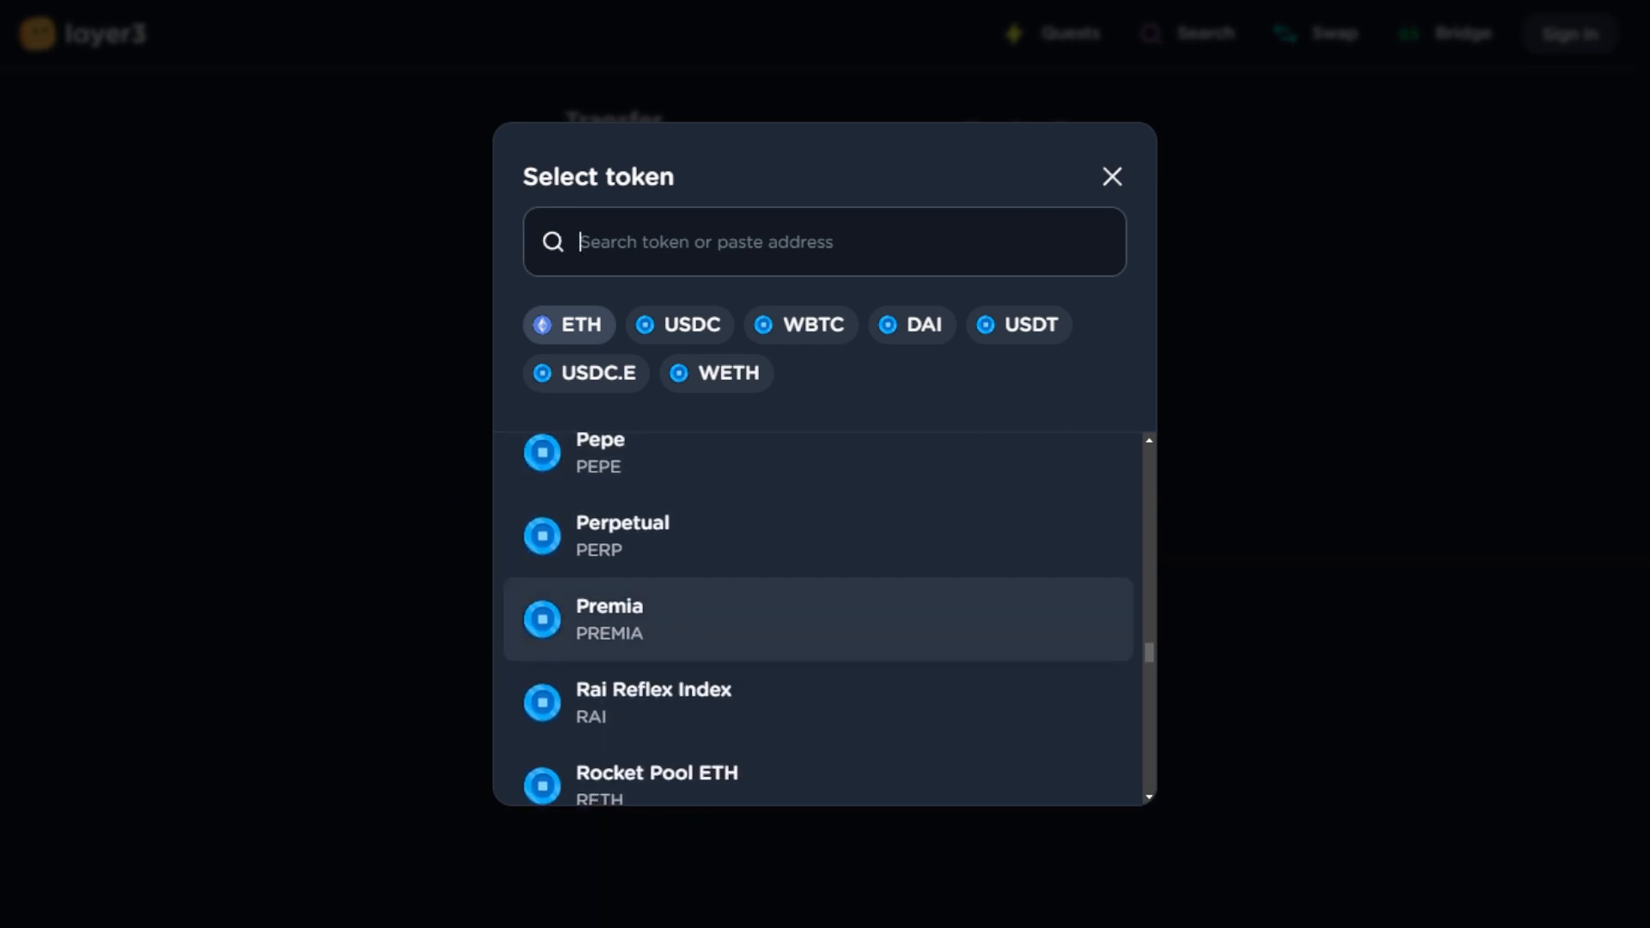
scroll(down, 3)
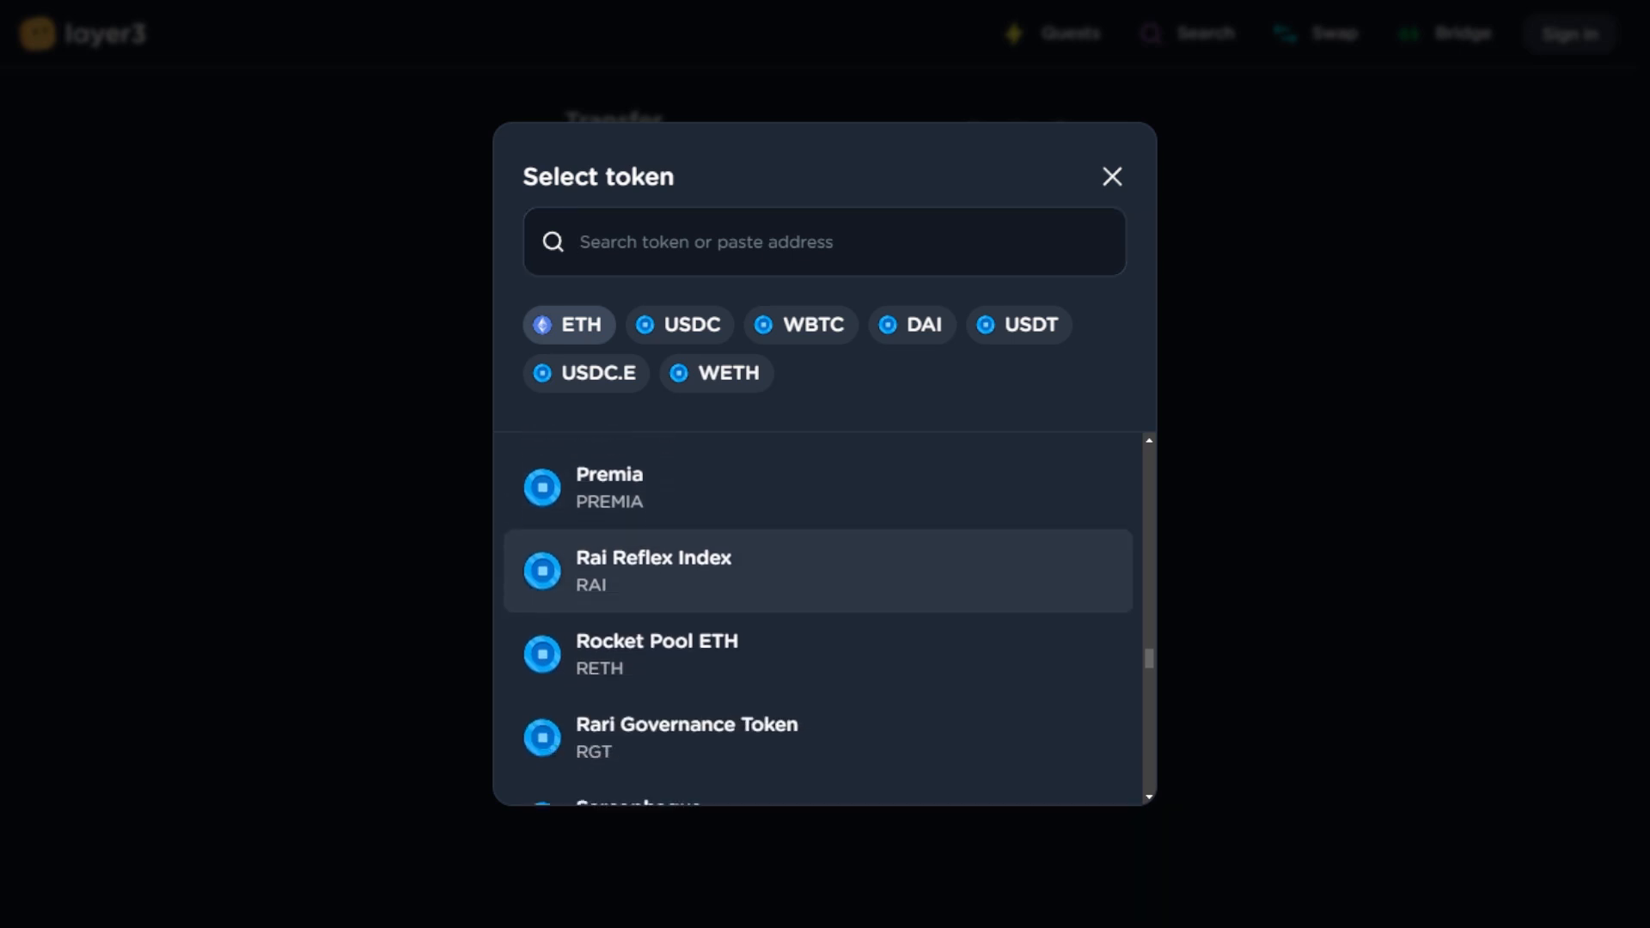